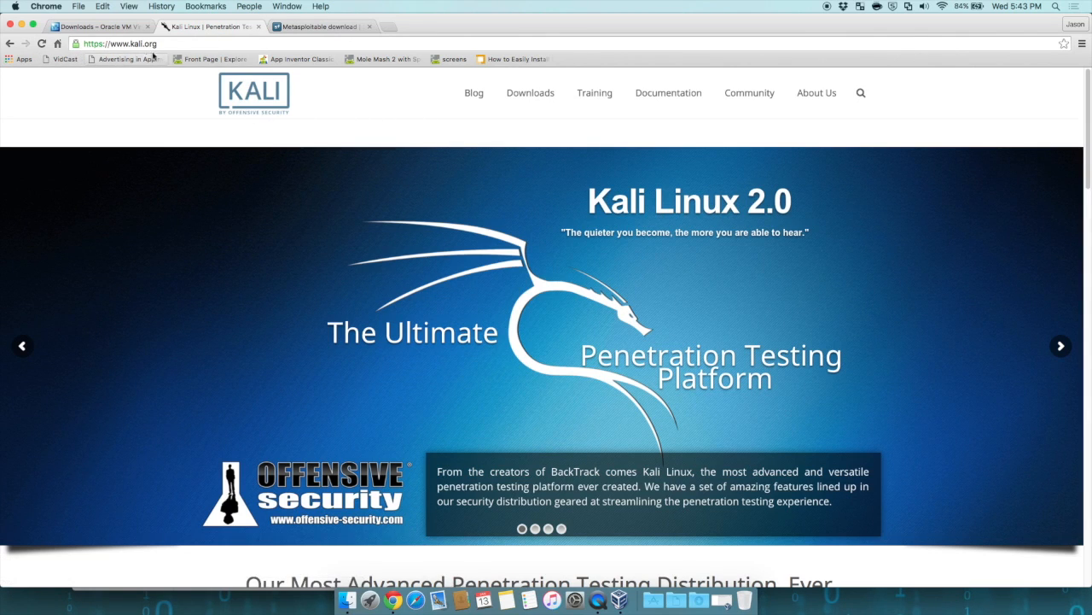
Step: Download the Kali Linux 2.0 64-bit ISO and confirm it in Downloads
click(530, 92)
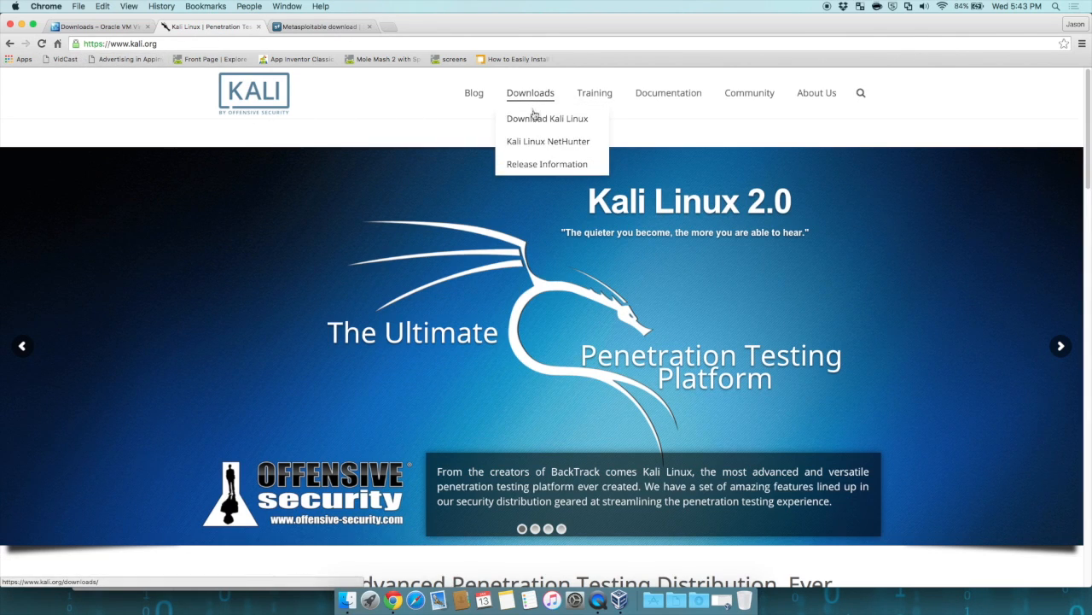
click(547, 117)
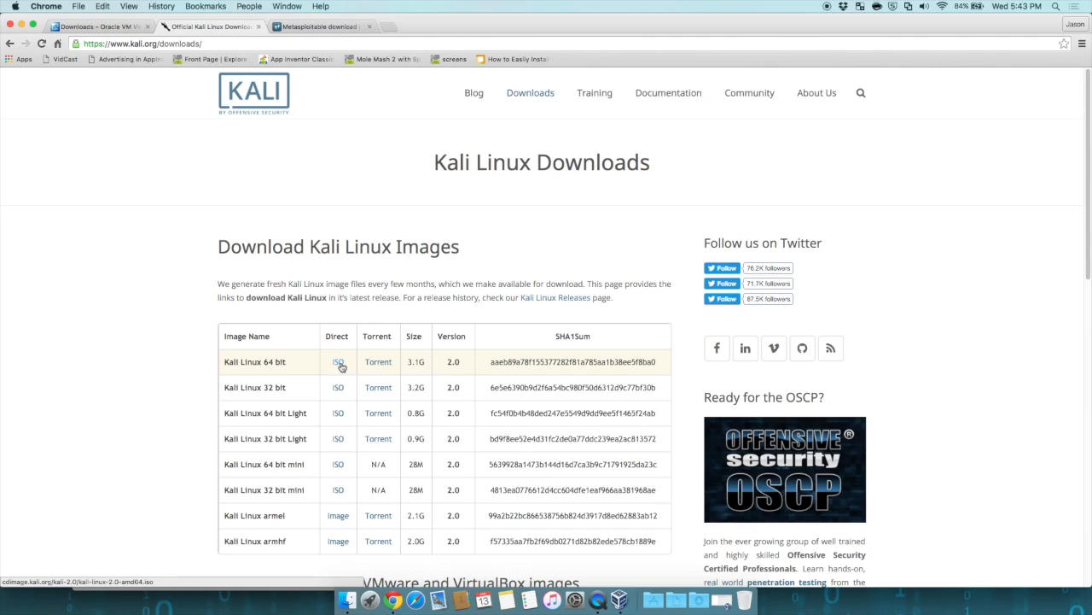
mouse_move(338, 362)
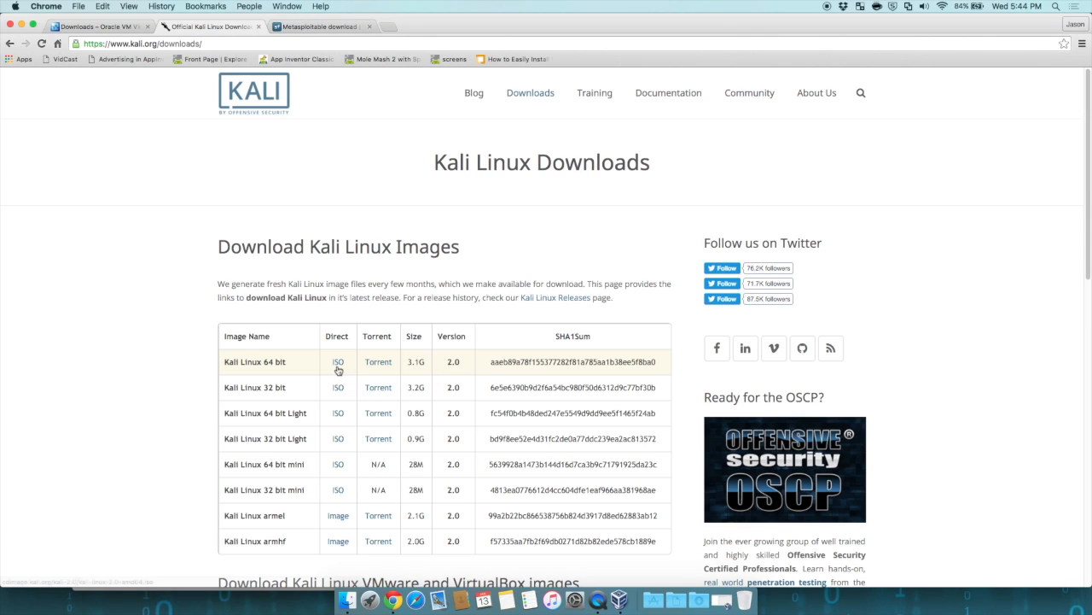
mouse_move(352, 374)
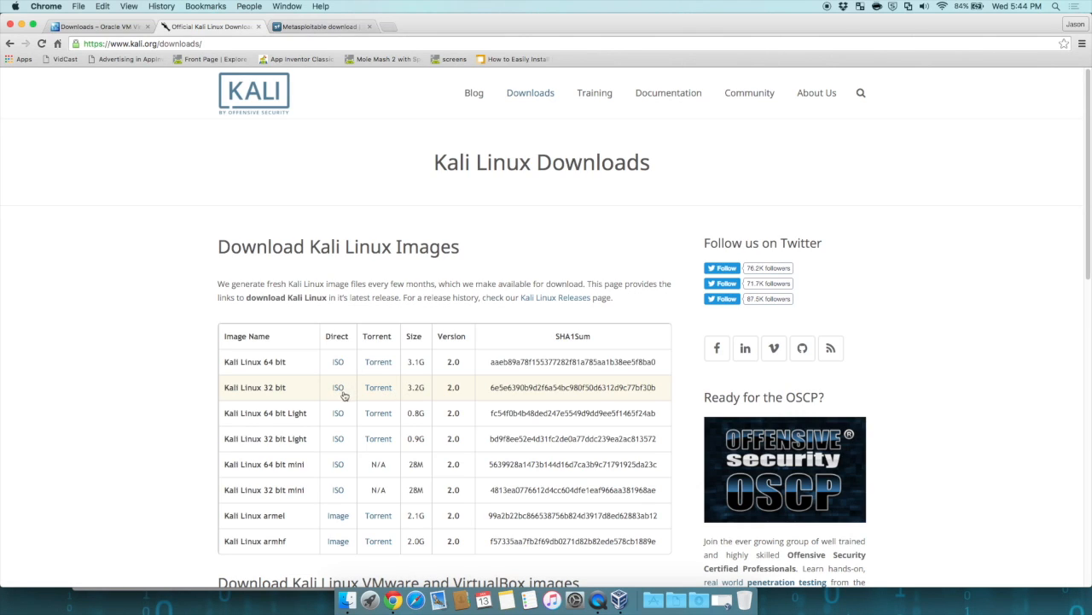
mouse_move(338, 361)
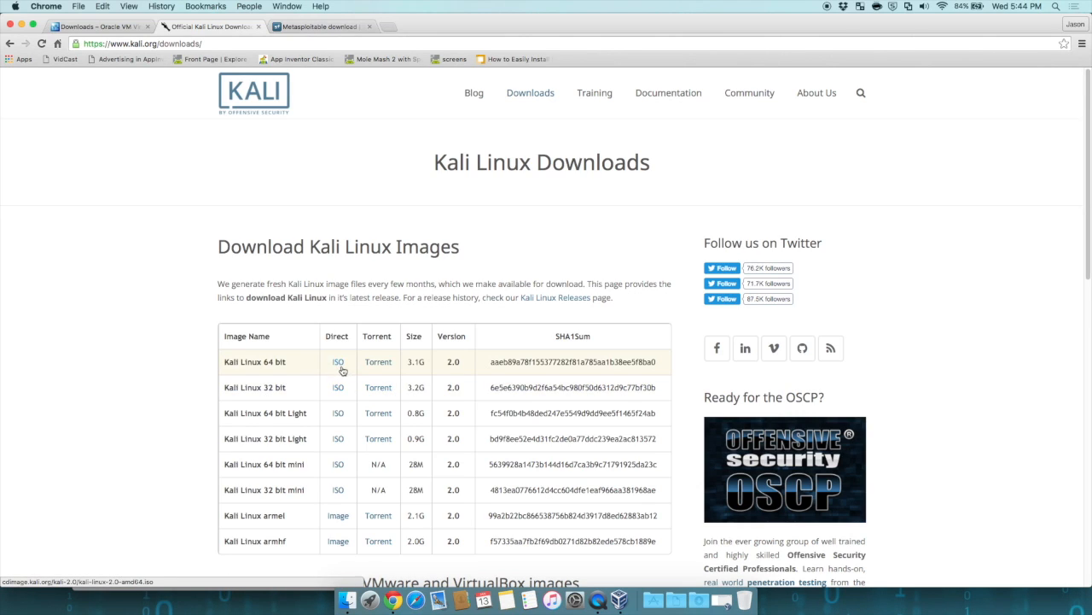
mouse_move(338, 361)
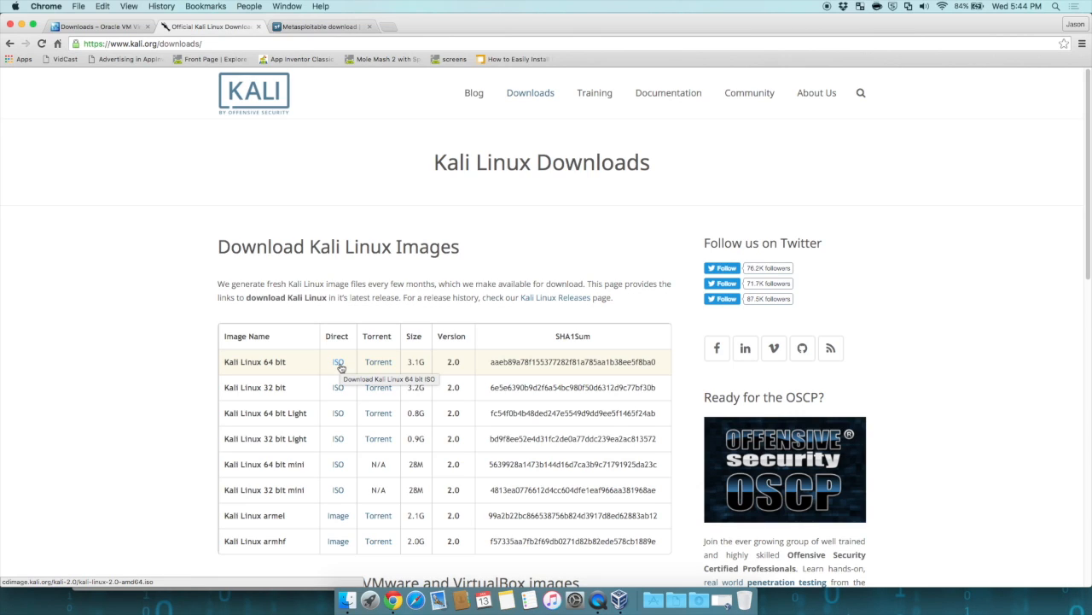
mouse_move(348, 363)
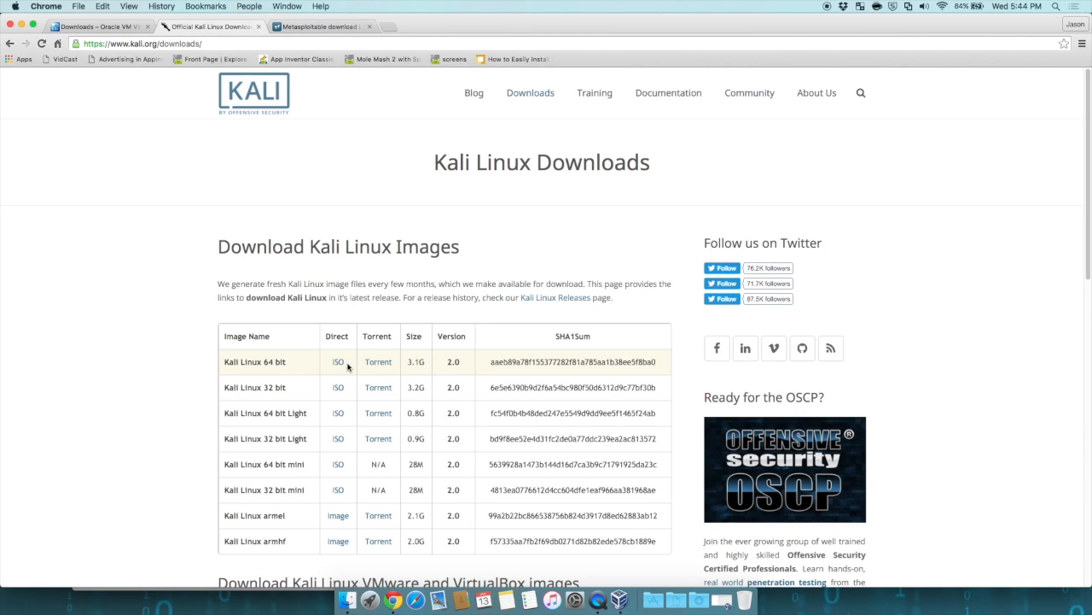
click(698, 598)
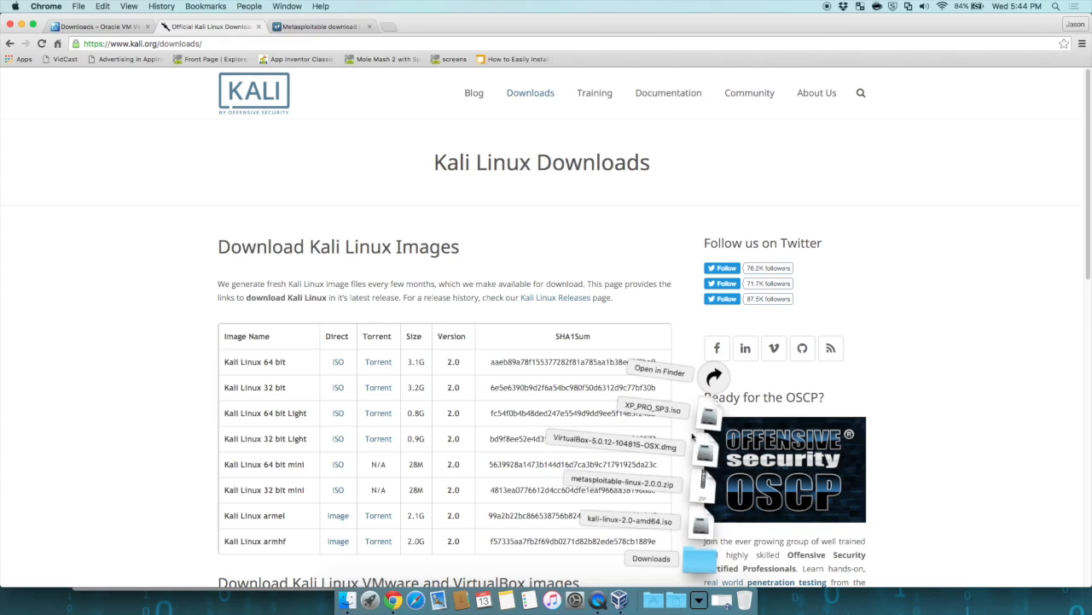
mouse_move(613, 529)
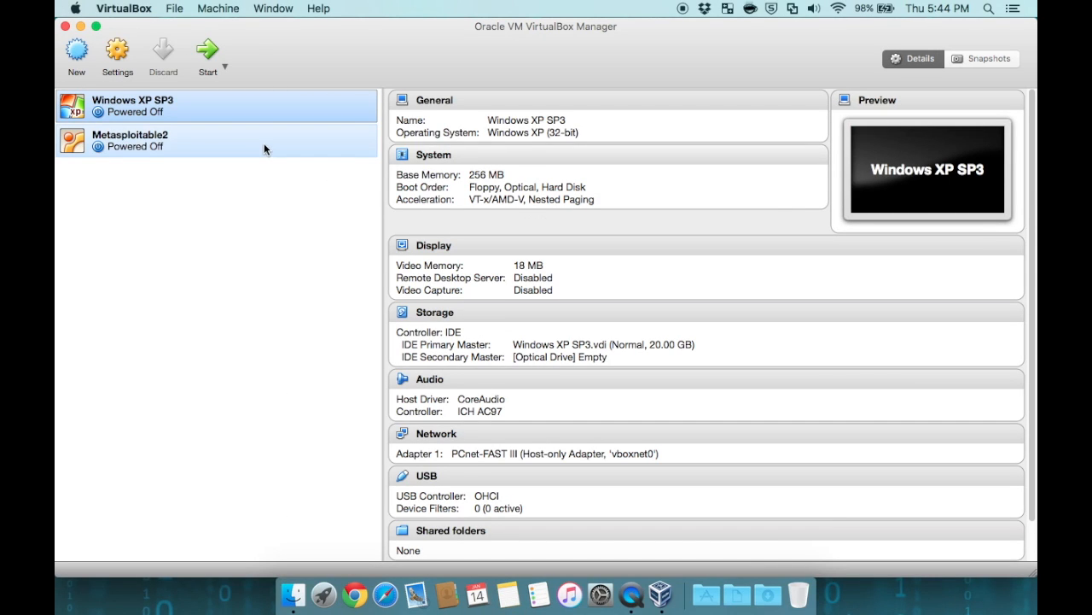
mouse_move(76, 50)
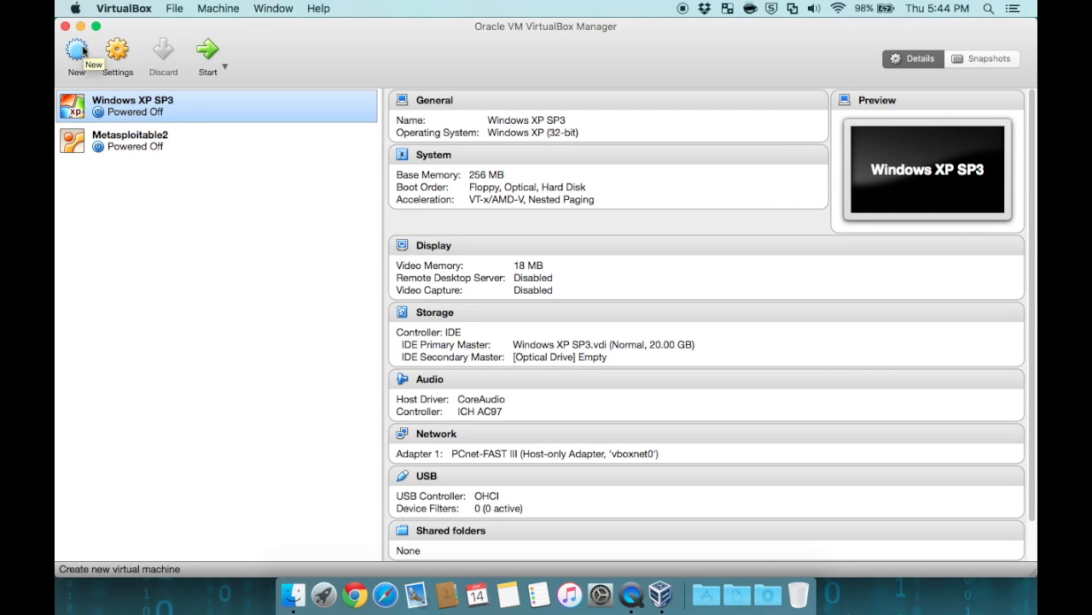
Step: Create a new VM 'Kali 2.0', Linux Debian (64-bit), with 1024 MB memory
click(77, 49)
text(Kali 2.0)
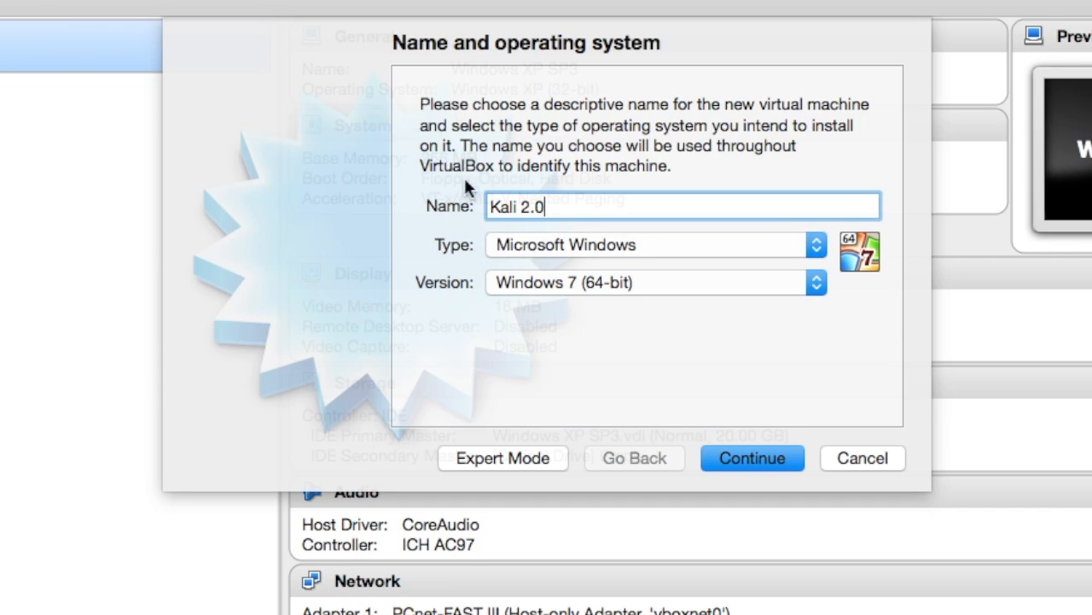
click(653, 245)
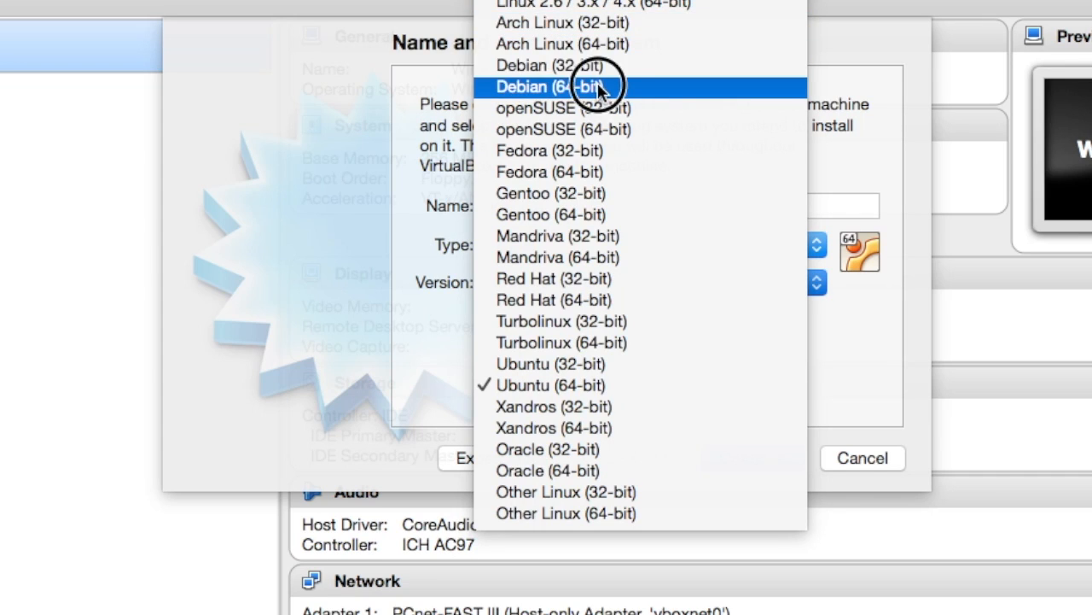
click(556, 86)
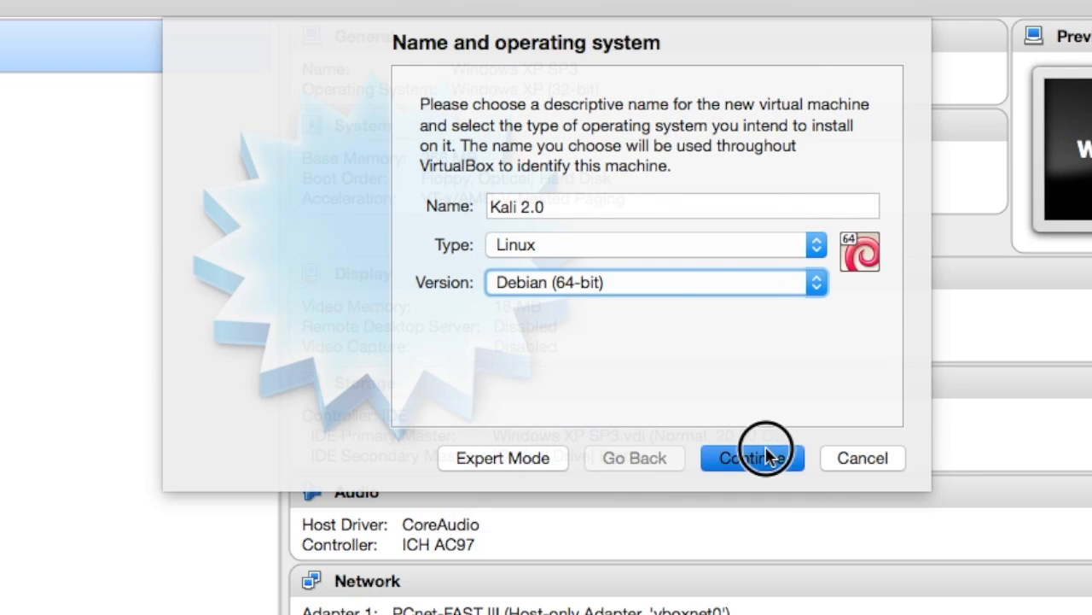
click(752, 458)
text(1024)
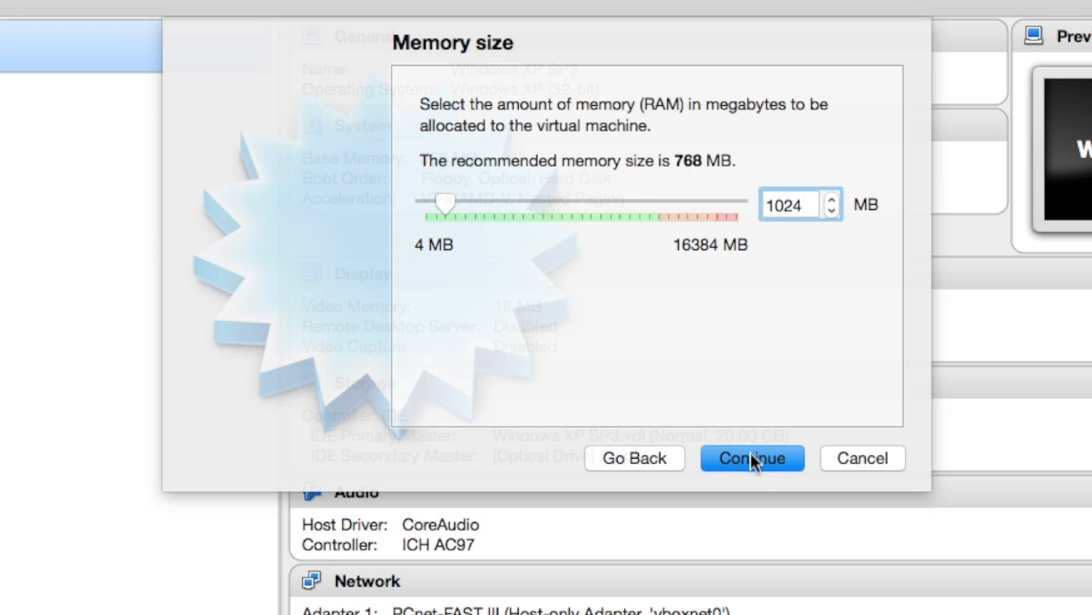
click(751, 458)
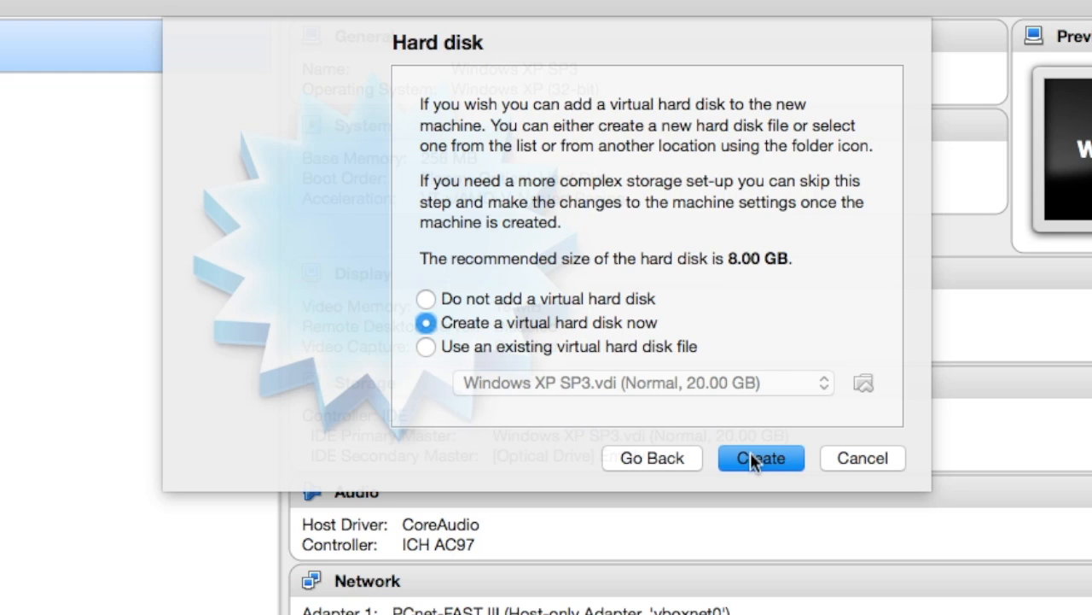
Step: Create a dynamically allocated virtual hard disk named Kali 2.0
click(760, 458)
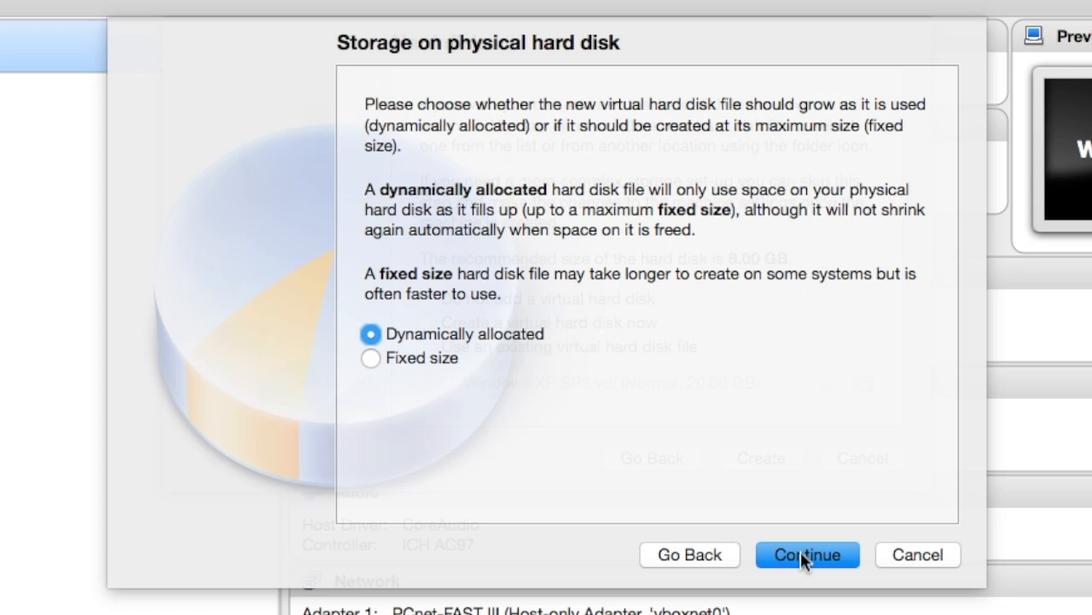
click(807, 555)
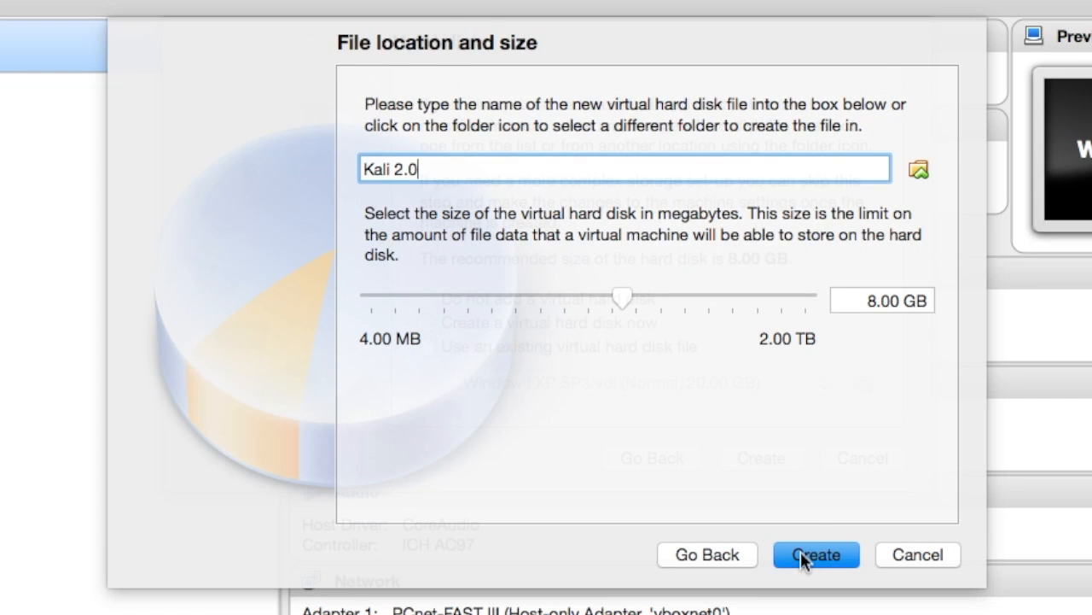
mouse_move(883, 304)
text(30)
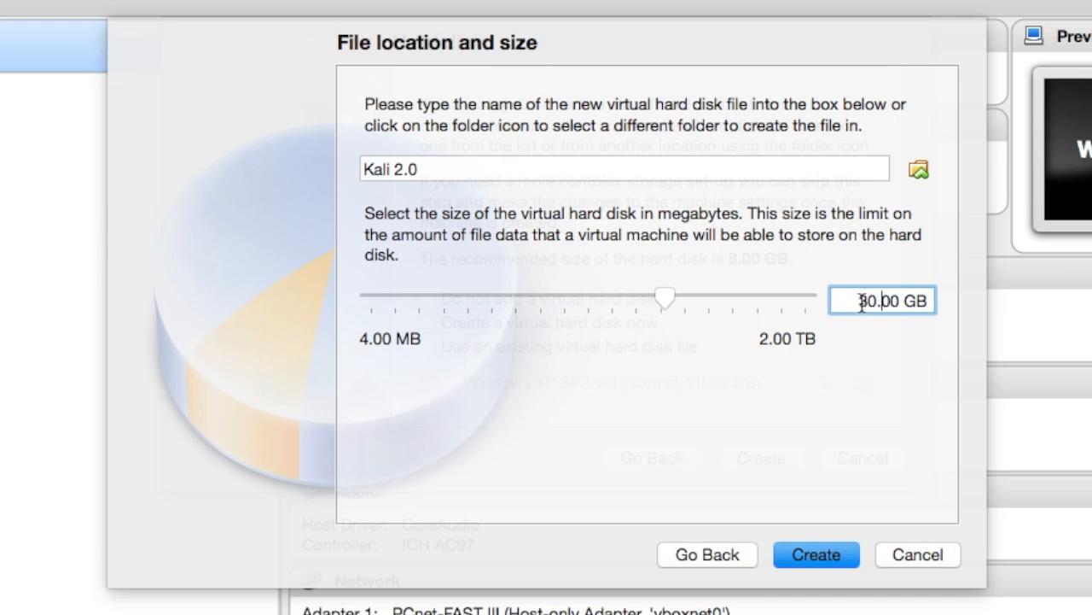
mouse_move(816, 554)
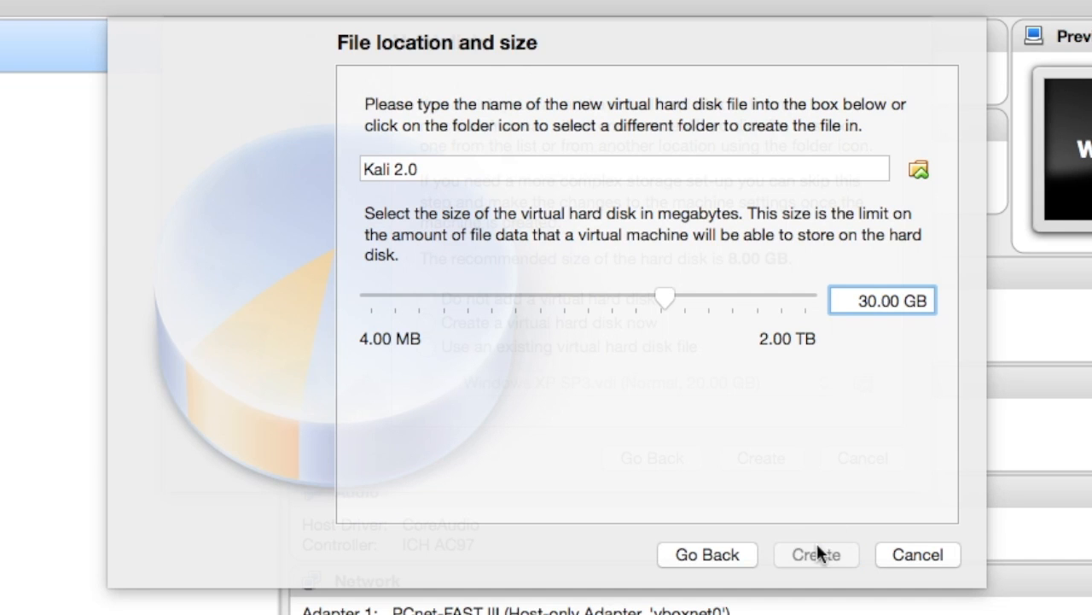
Step: Finish the wizard, creating the 30 GB Kali 2.0.vdi disk and the machine
click(816, 554)
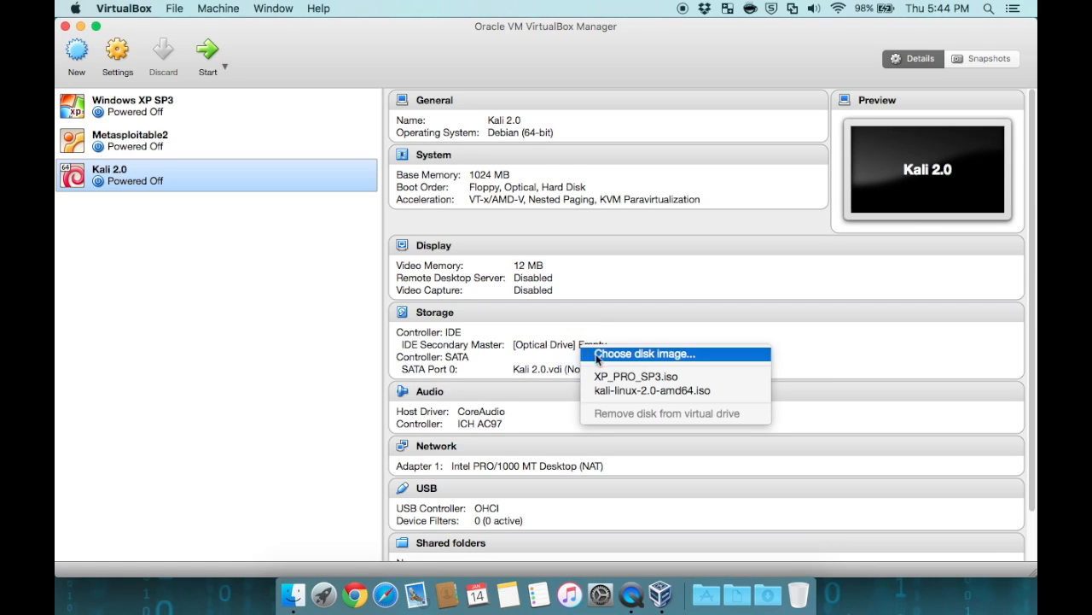
Step: Mount kali-linux-2.0-amd64.iso in the optical drive and start the Kali 2.0 VM
click(646, 354)
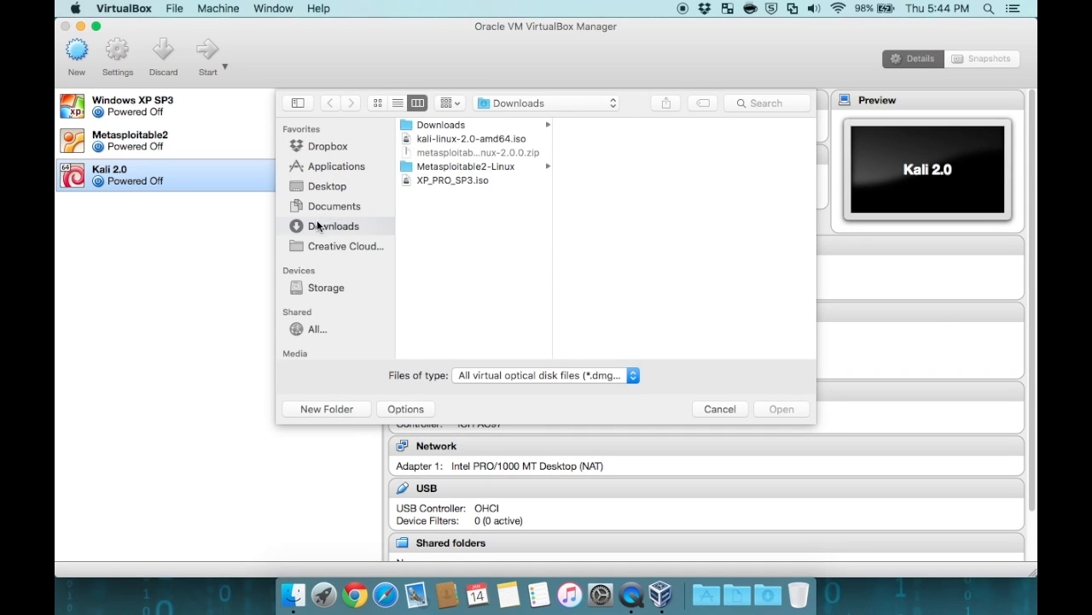
click(472, 138)
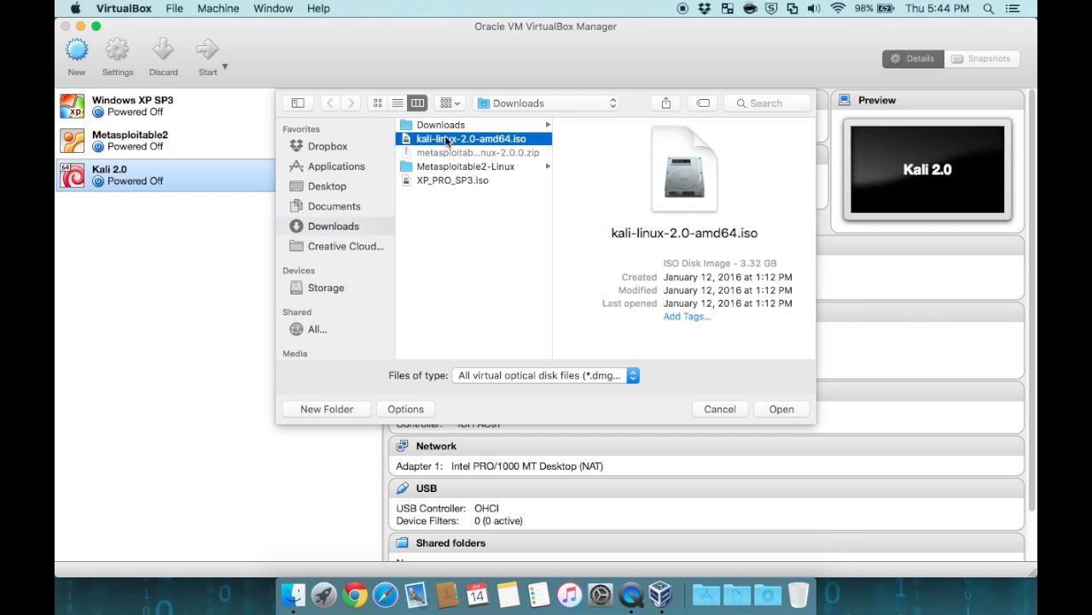
mouse_move(790, 424)
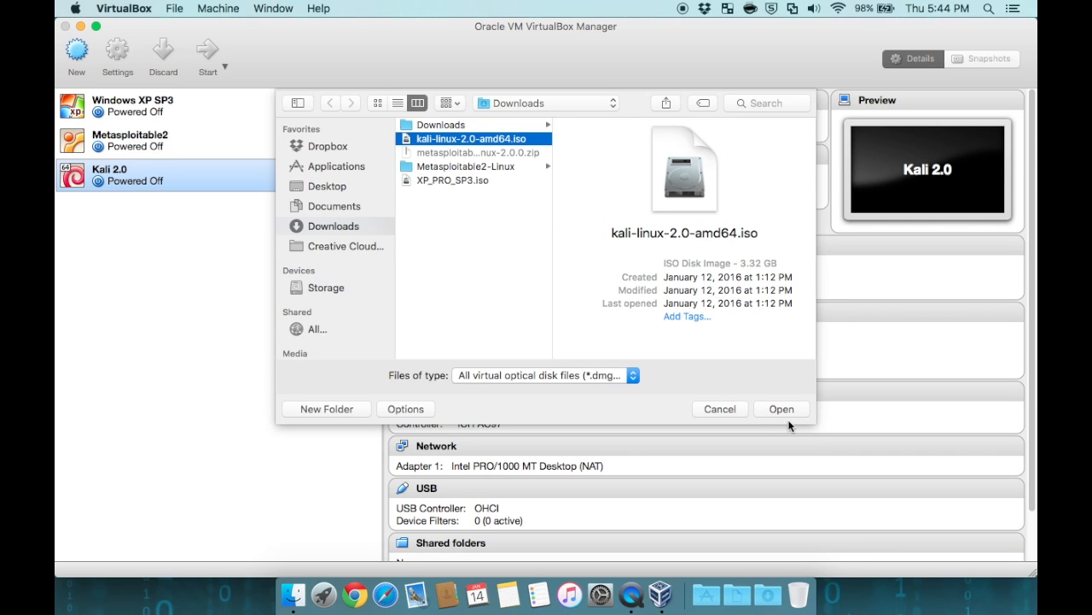
click(780, 408)
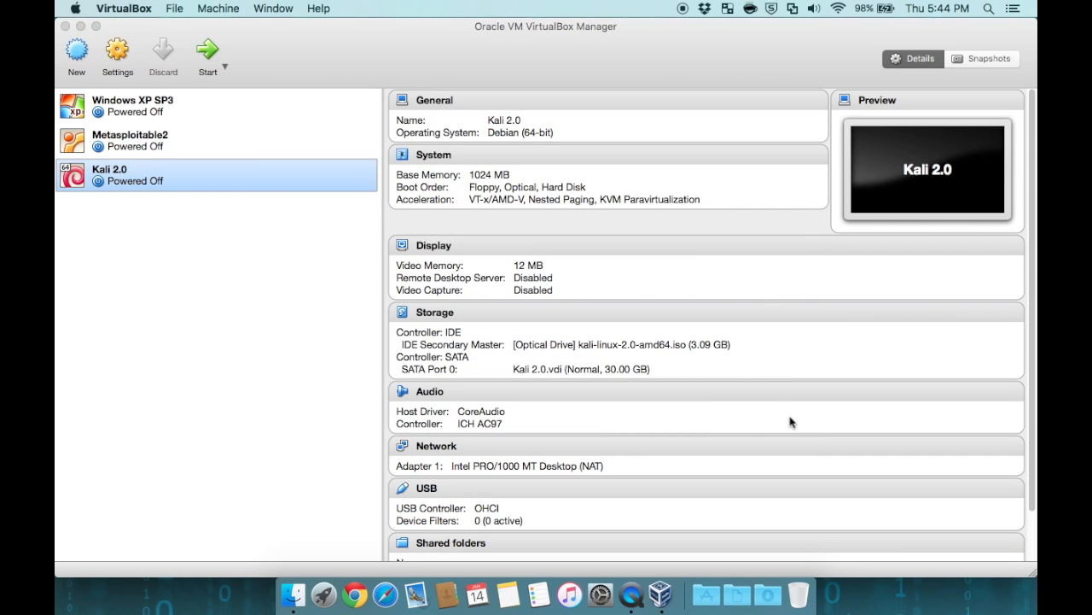
mouse_move(207, 51)
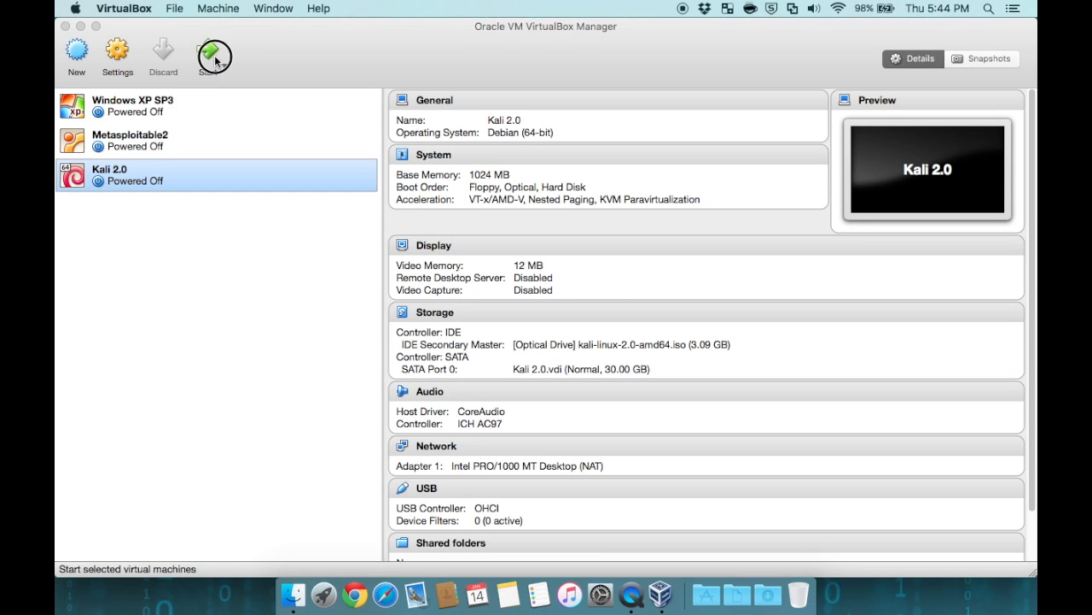
click(206, 51)
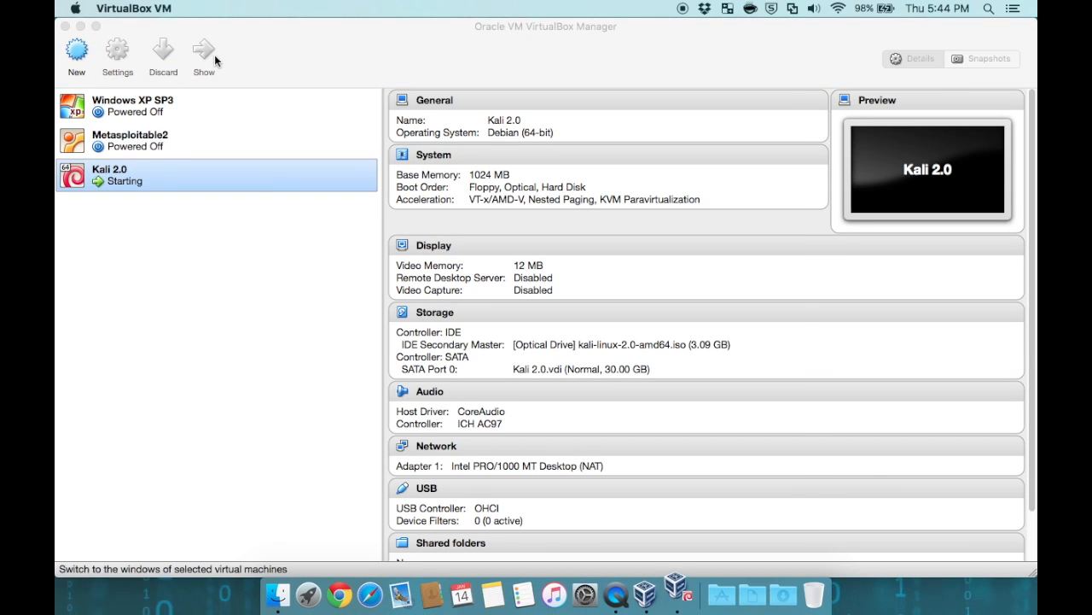
click(204, 51)
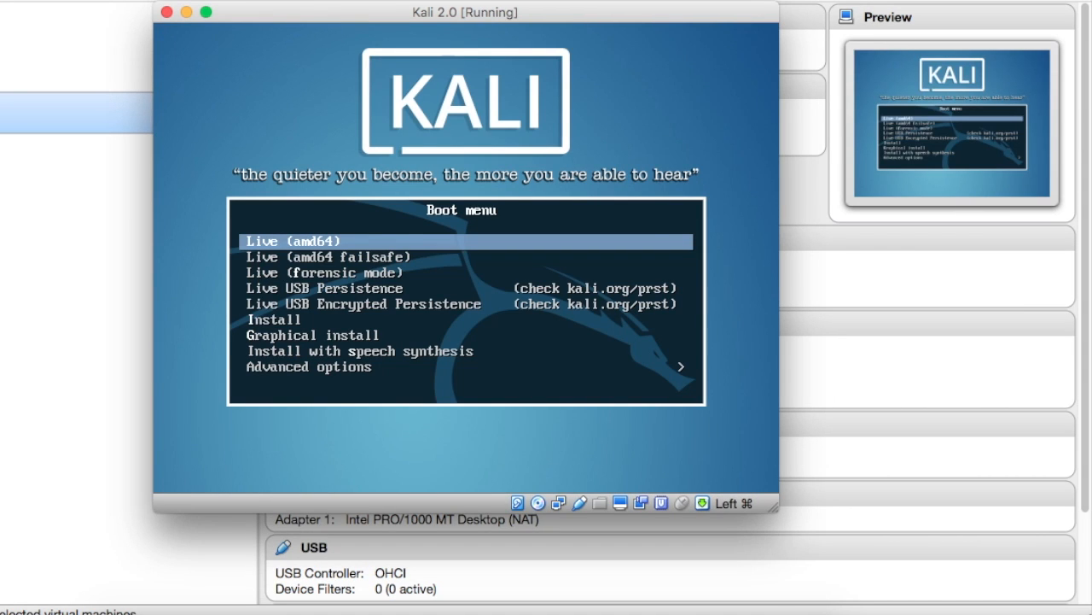
mouse_move(190, 232)
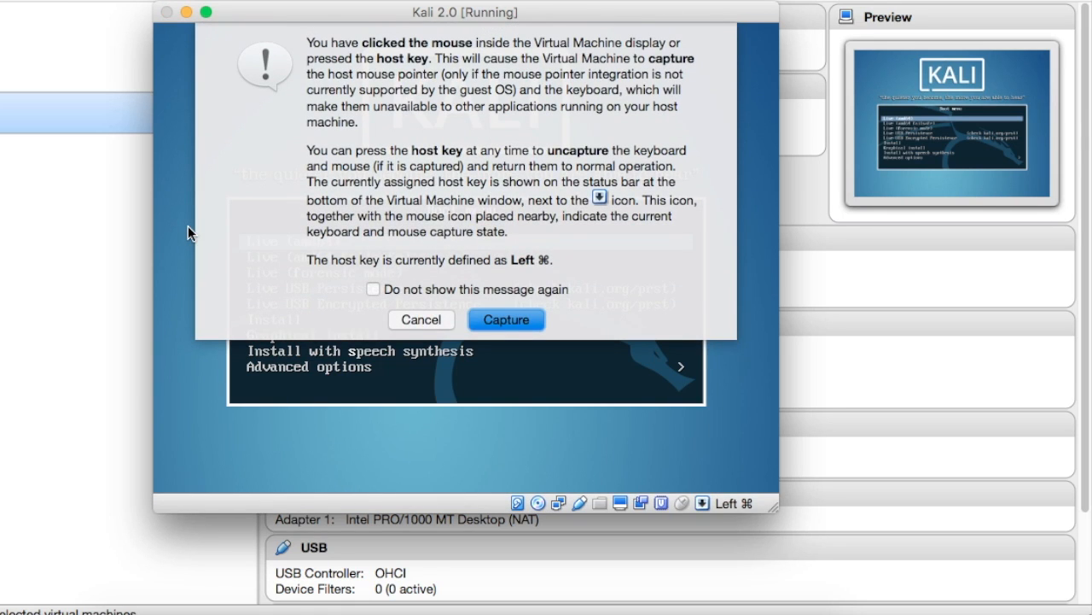
Step: Capture input in the VM and boot the Graphical install option
click(506, 319)
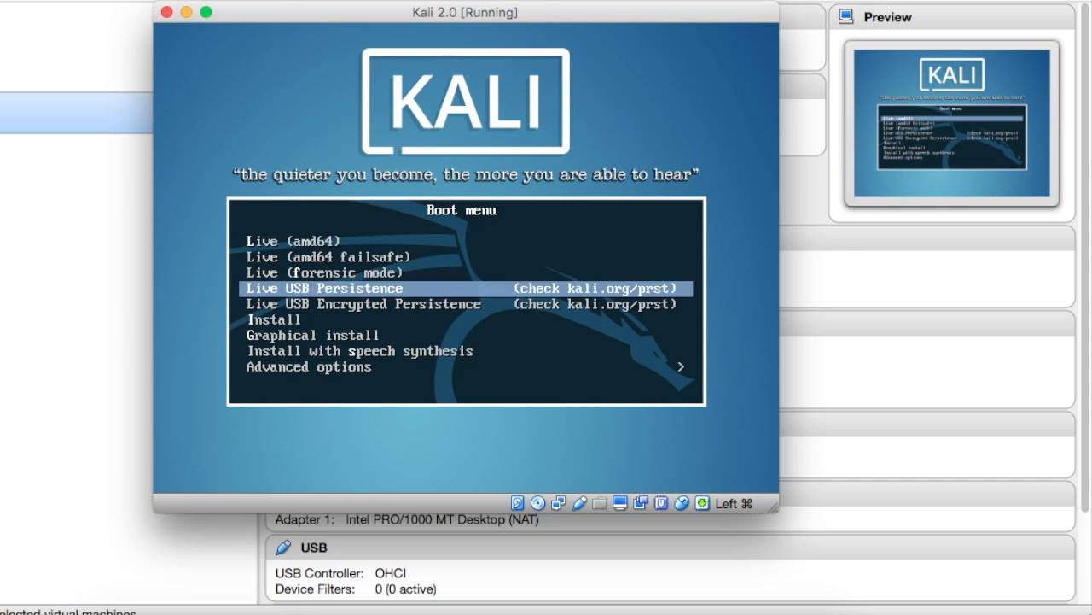
key(Down)
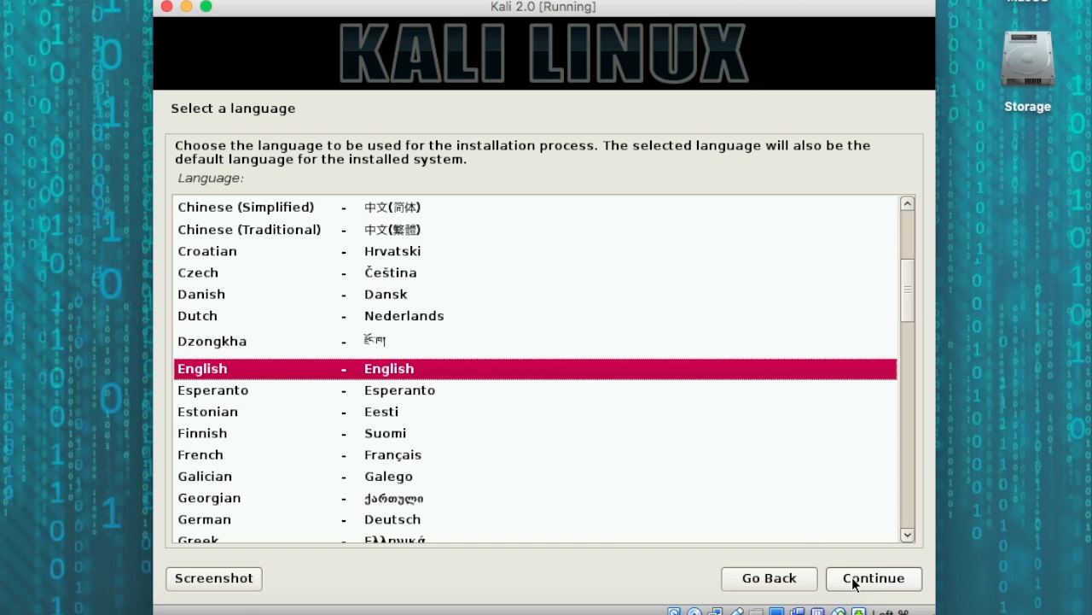
Step: Choose English as the install language and the American English keymap
click(873, 578)
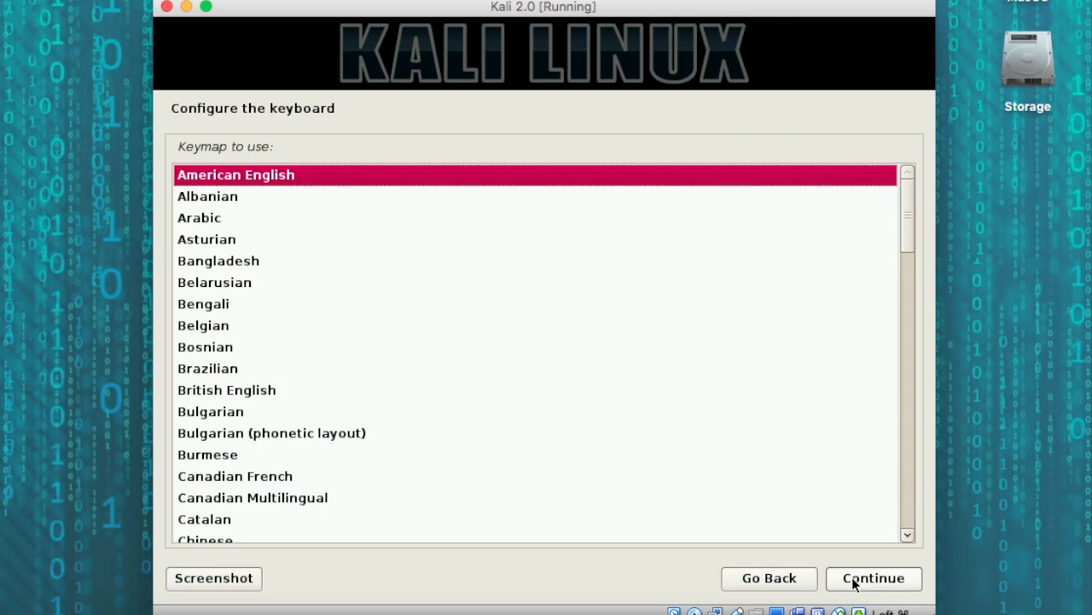
click(873, 578)
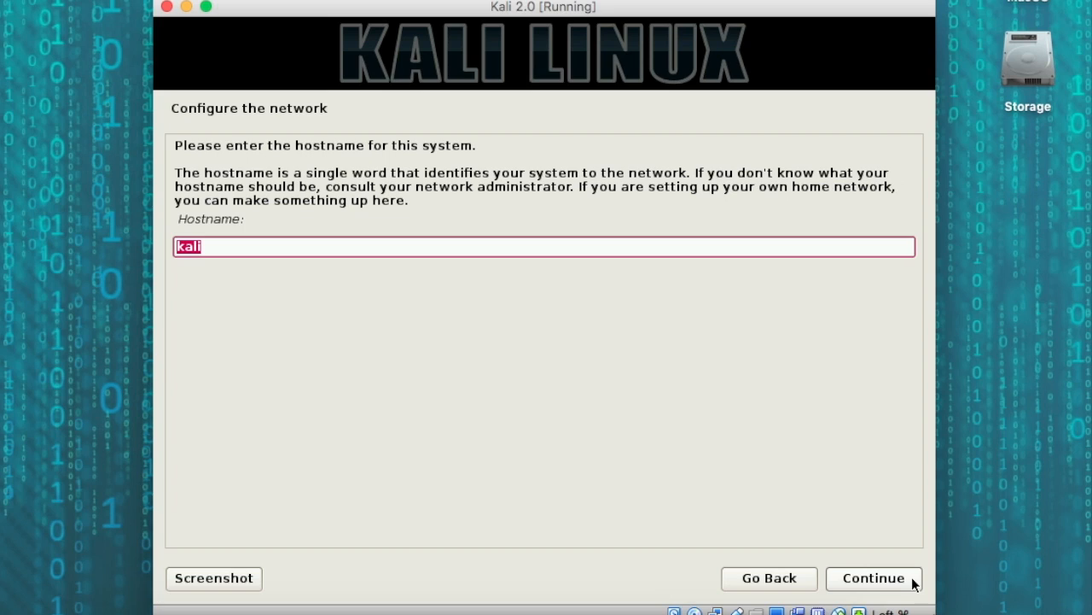
mouse_move(198, 271)
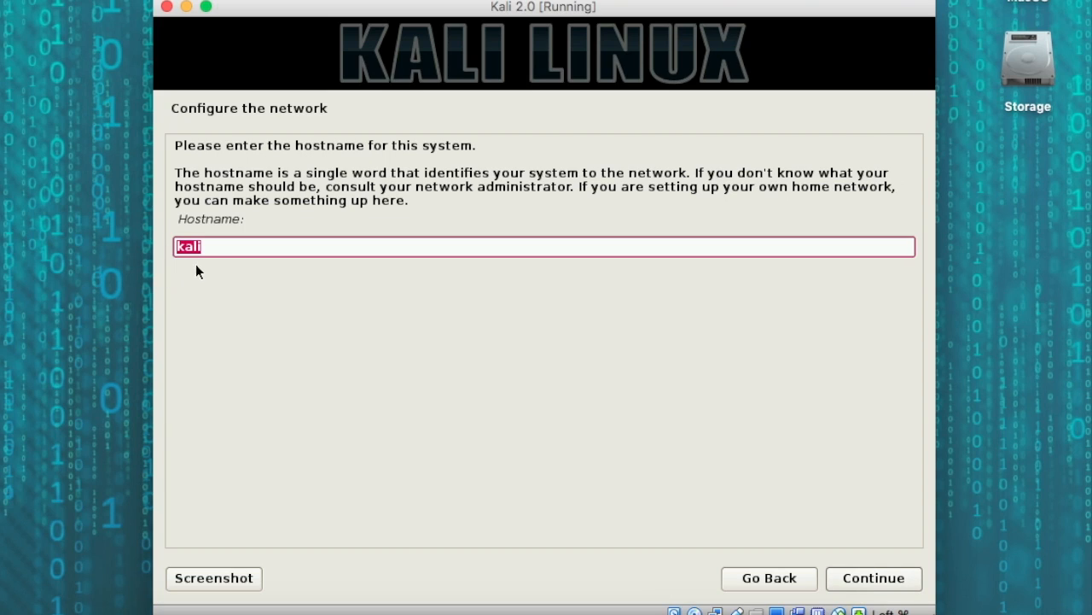
Step: Keep hostname kali, leave domain blank, set the root password, and choose Eastern time zone
click(873, 578)
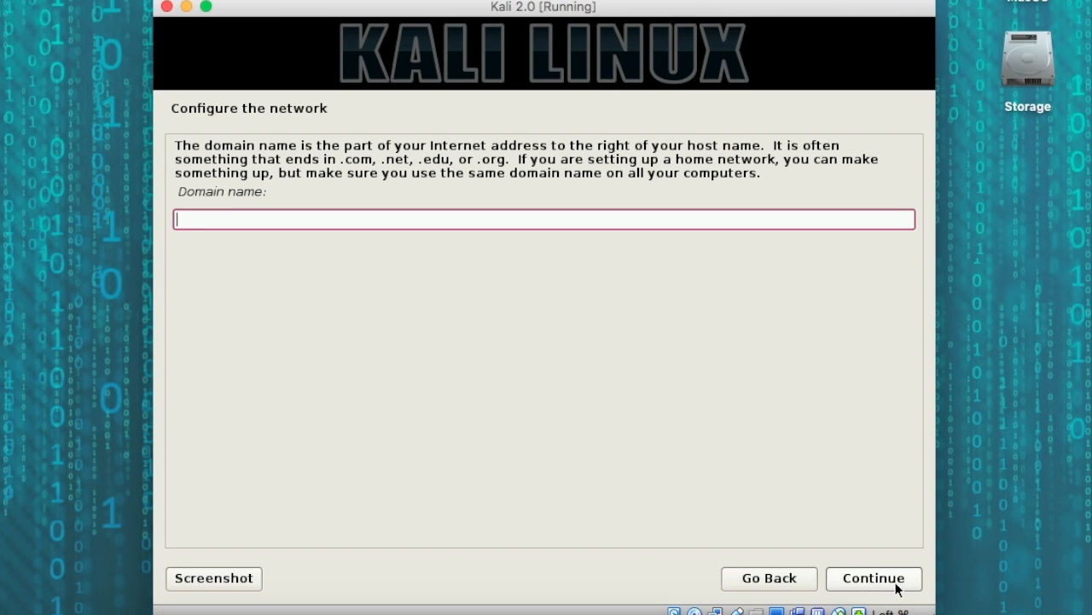
click(873, 577)
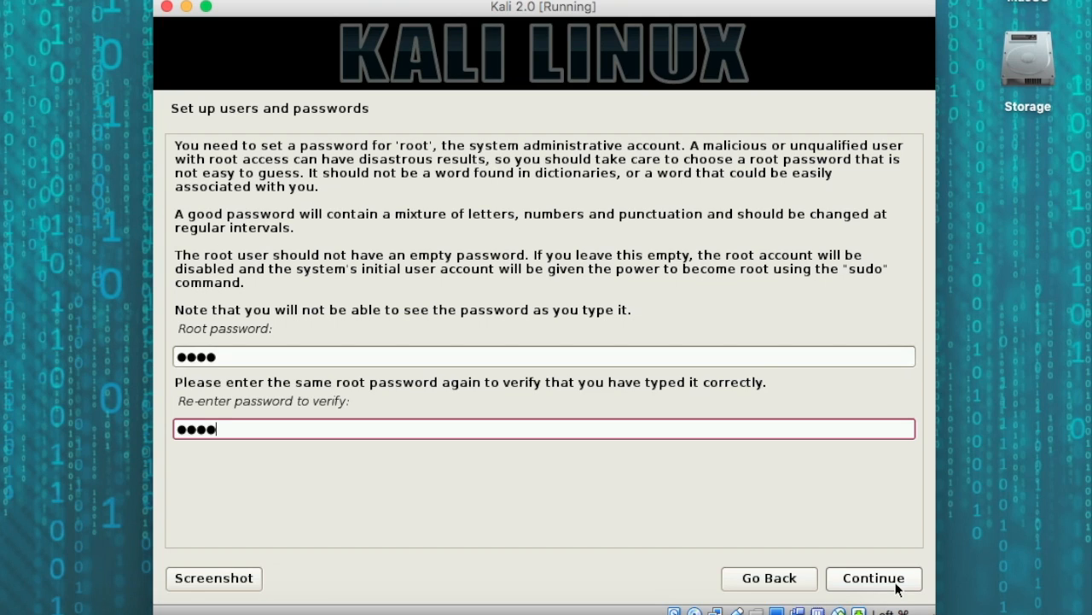
click(874, 578)
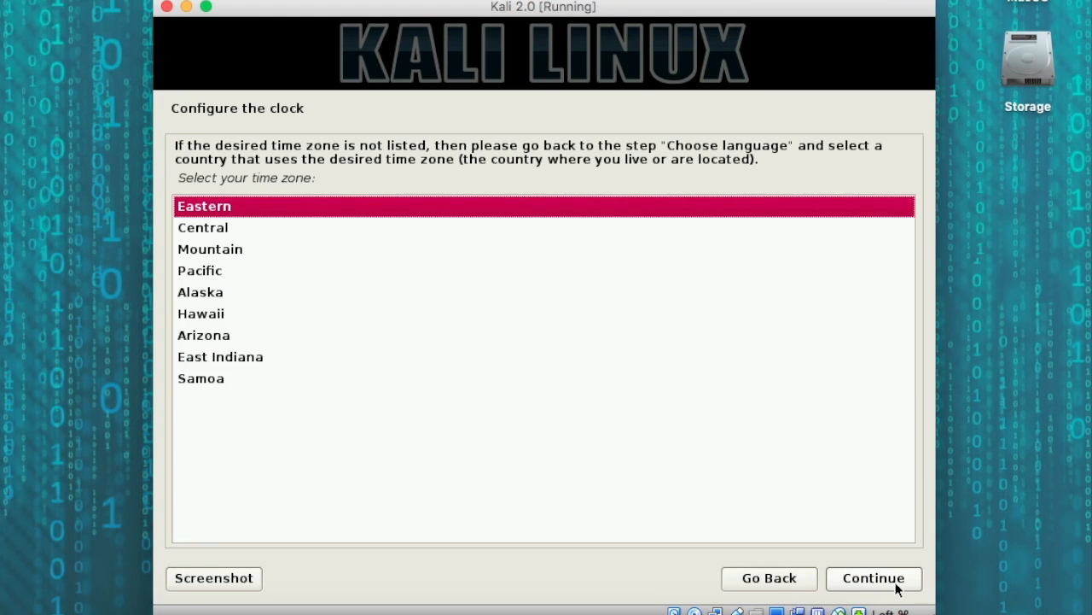
click(874, 578)
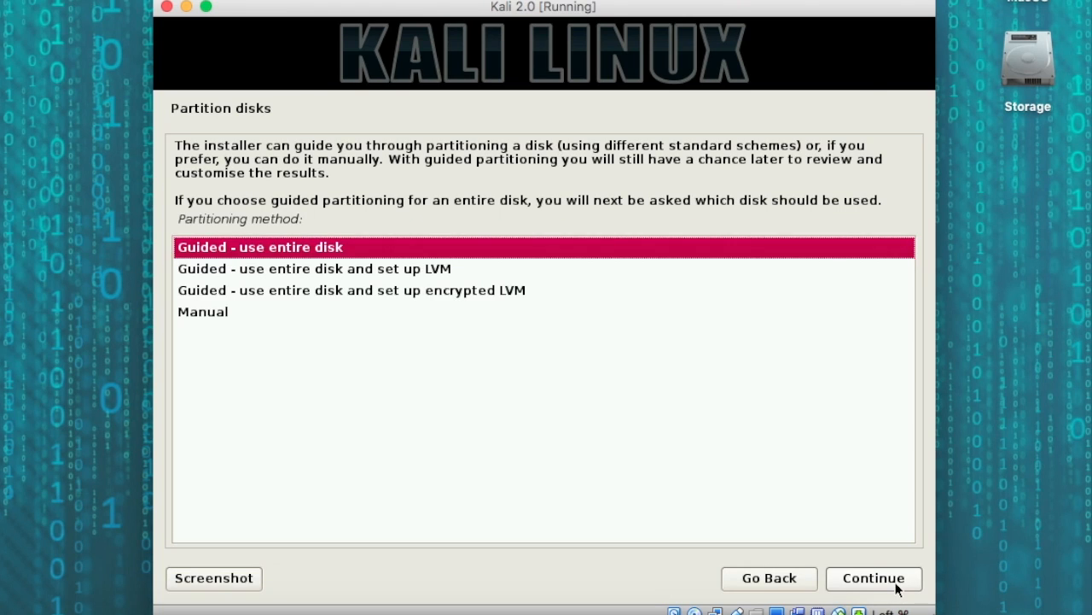
Step: Guided-partition the entire 32.2 GB VBOX HARDDISK into one partition and write the changes
click(873, 578)
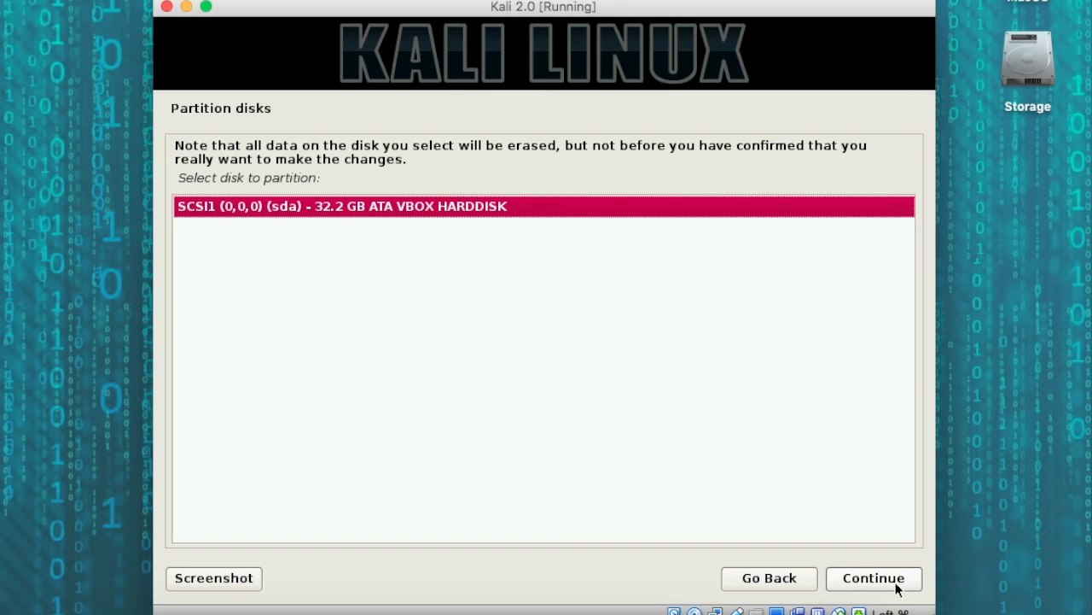
click(873, 577)
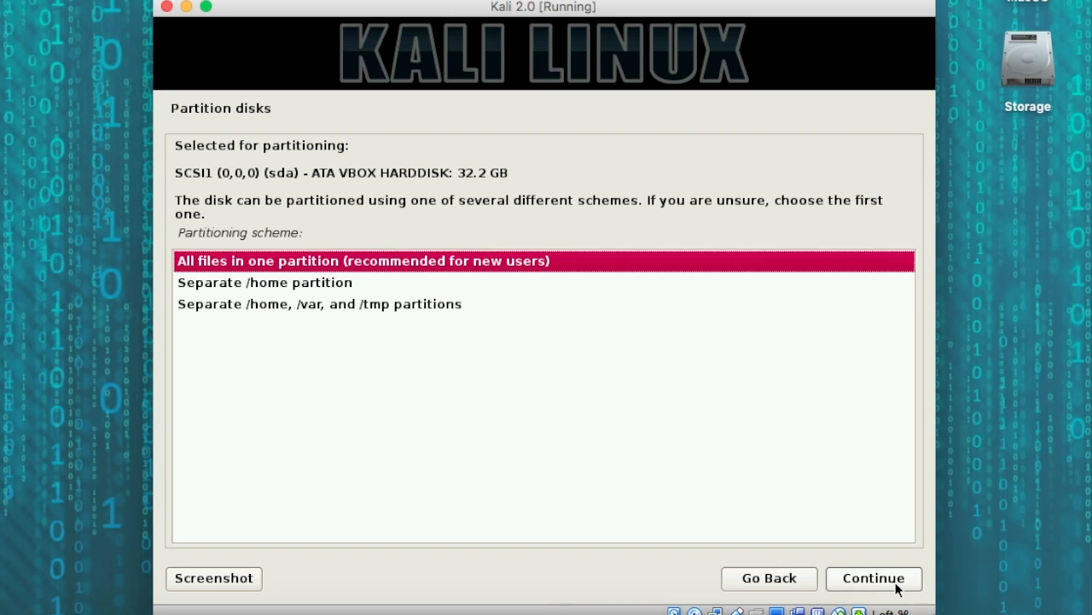
click(873, 578)
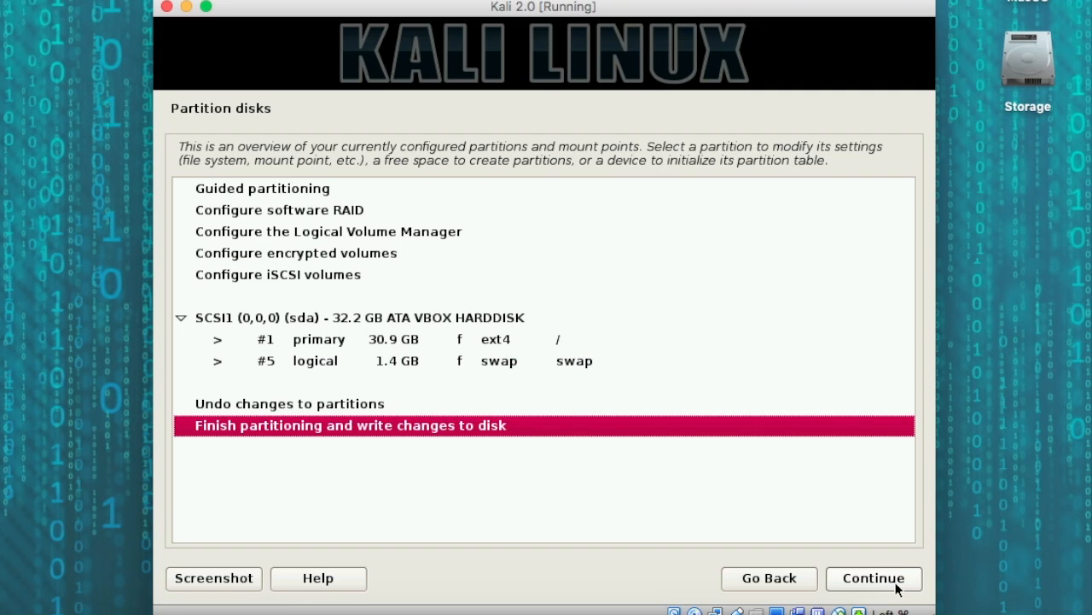
click(872, 578)
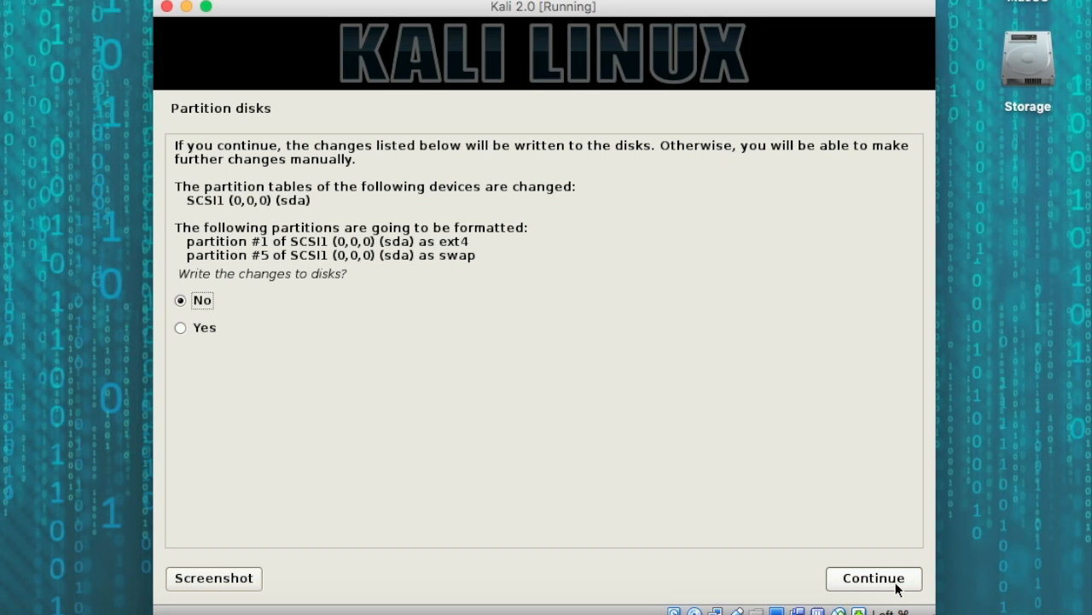
mouse_move(246, 358)
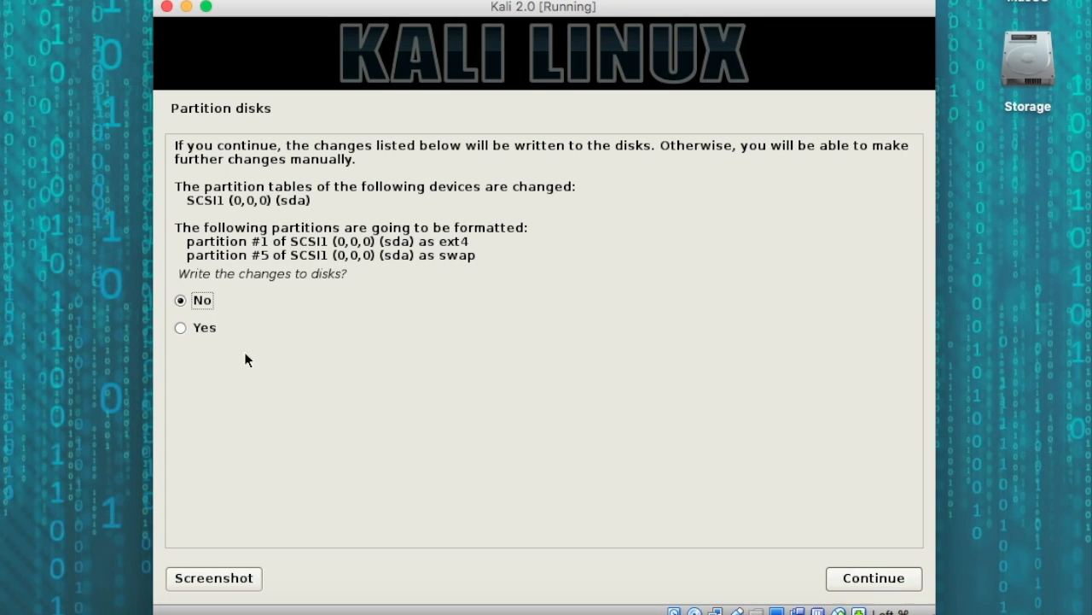
click(180, 328)
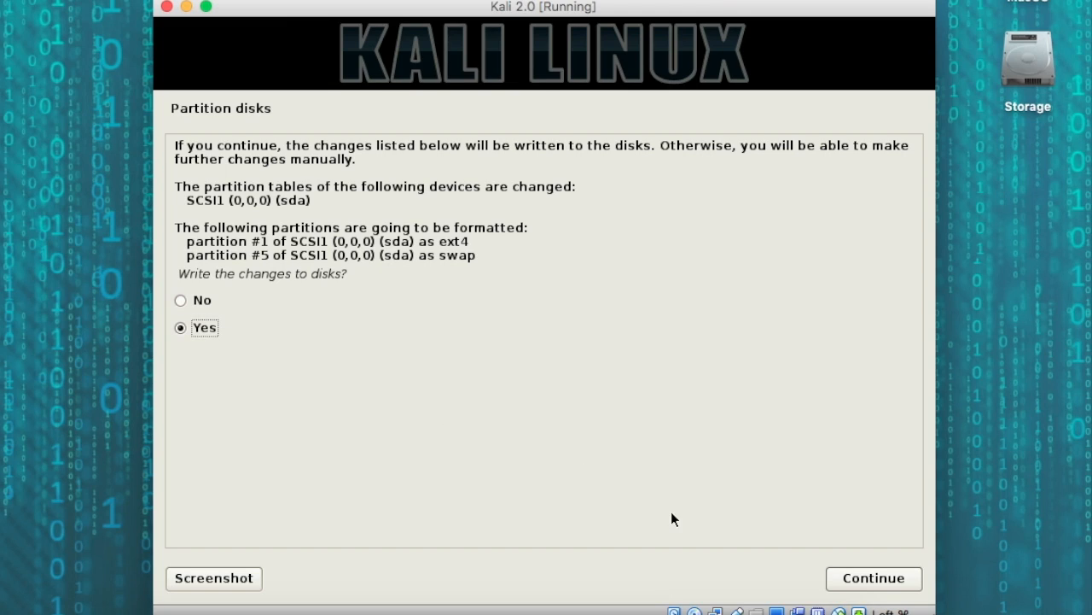
click(873, 578)
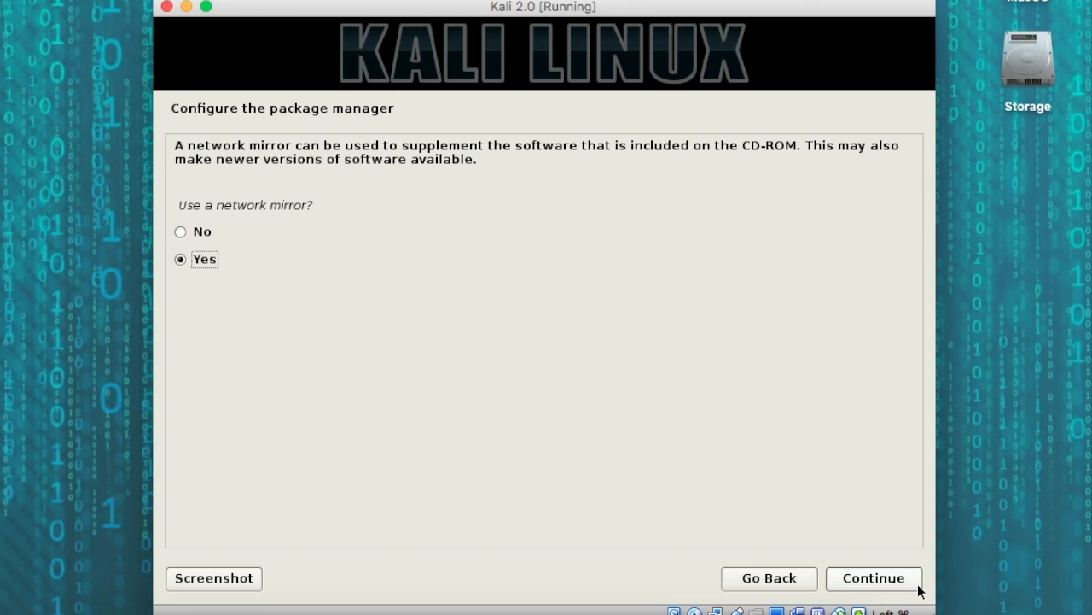
Step: Use a network mirror with the HTTP proxy field left empty
click(873, 578)
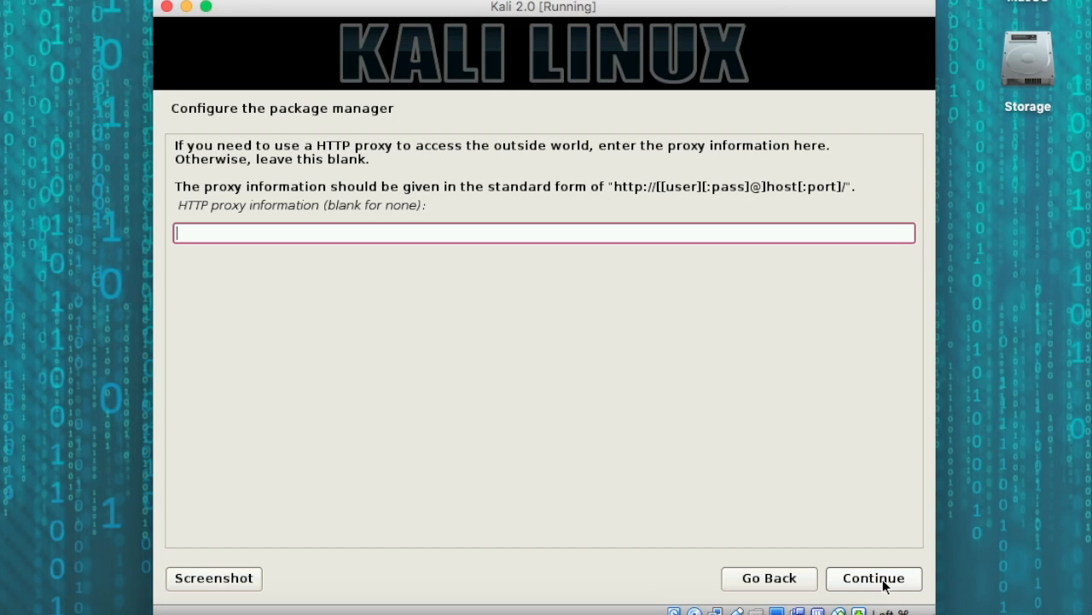
click(874, 578)
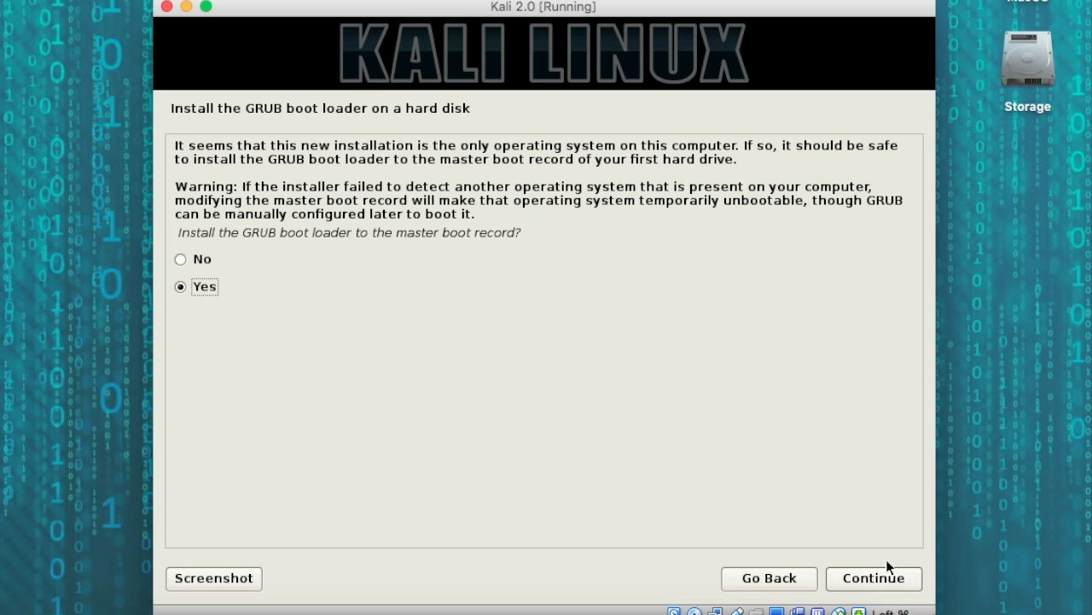
Step: Confirm installing GRUB to the master boot record and choose /dev/sda as its device
click(873, 578)
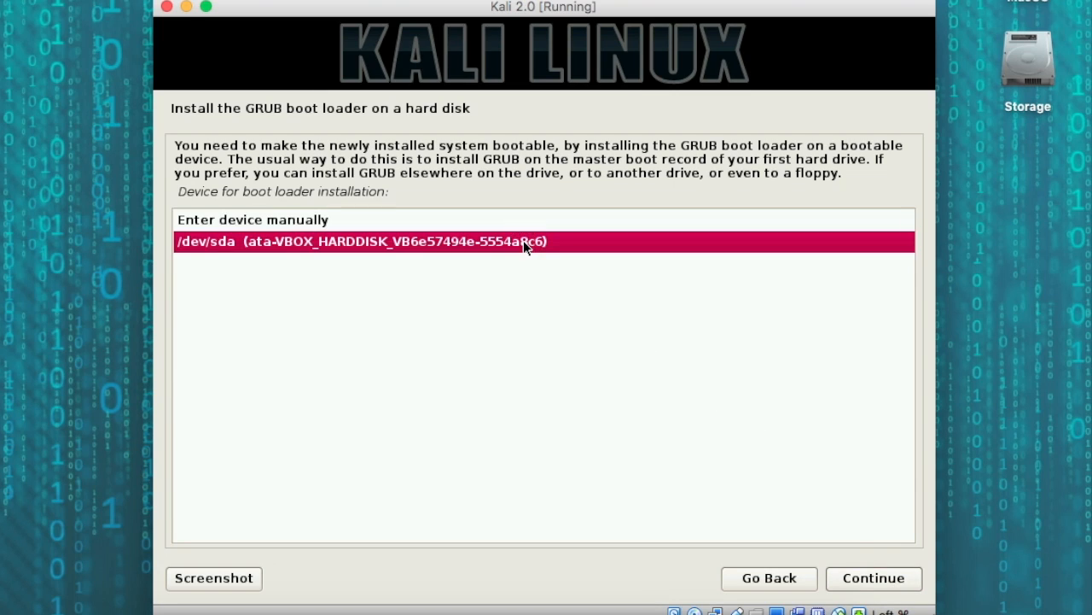
click(873, 578)
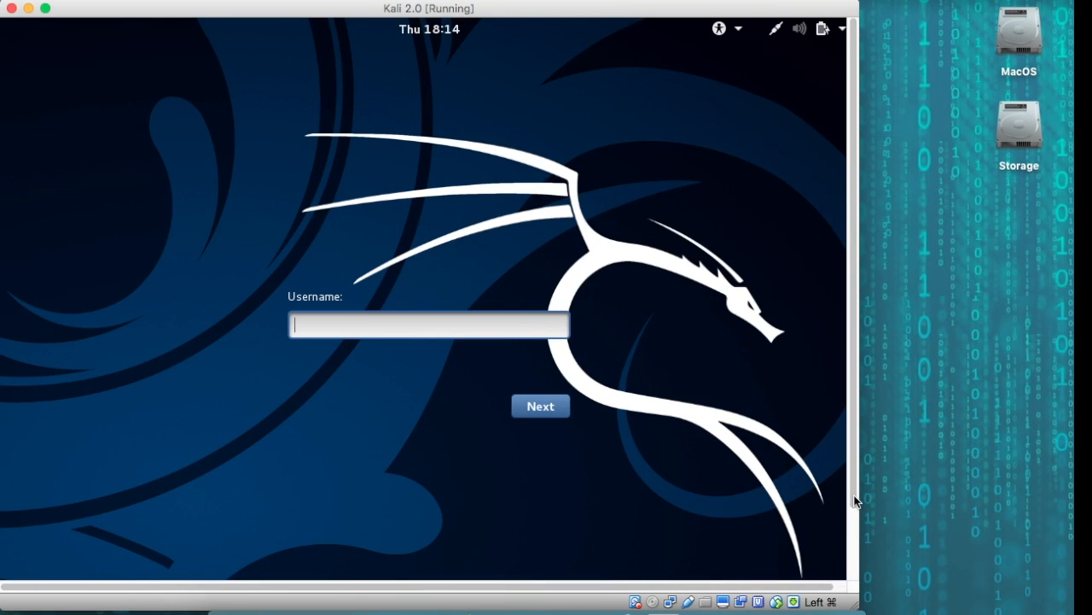
Step: Submit the username, then the password, to sign in to Kali
click(540, 406)
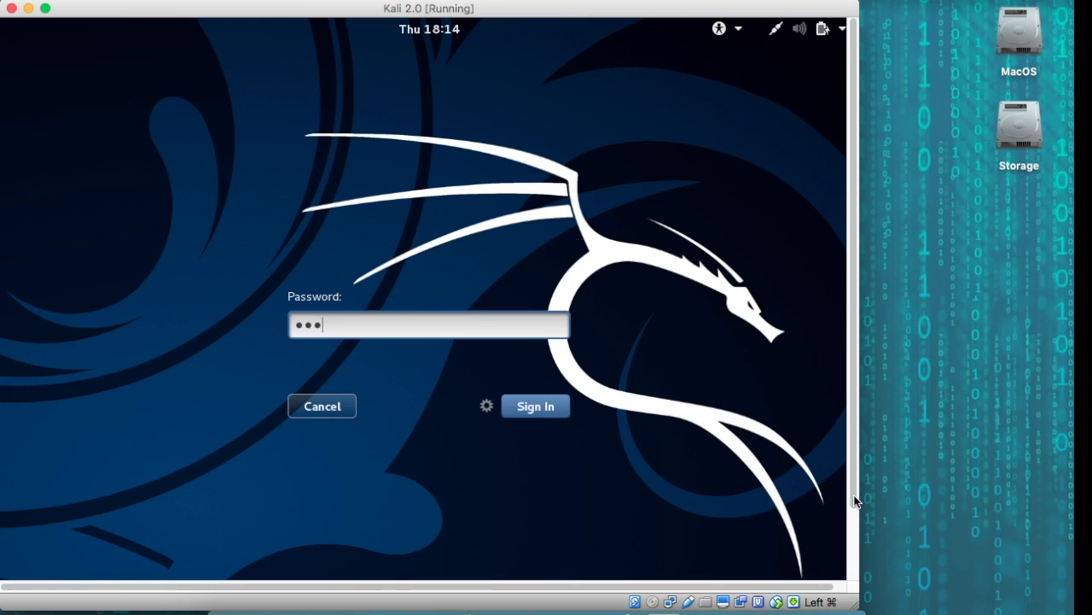
click(535, 406)
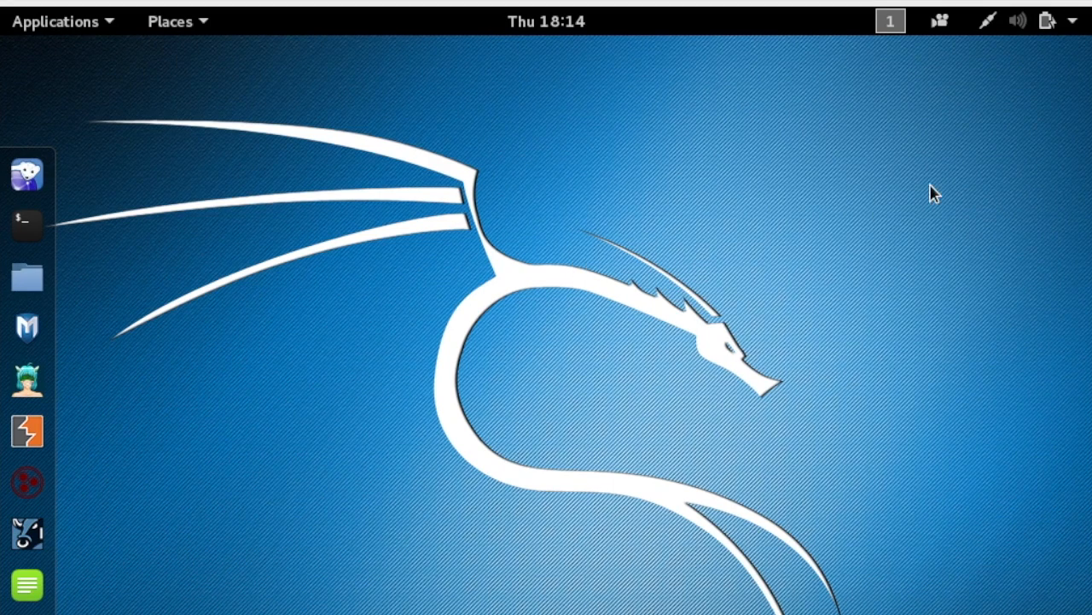
Step: From the top-right system status menu, choose the power-off button
click(1046, 20)
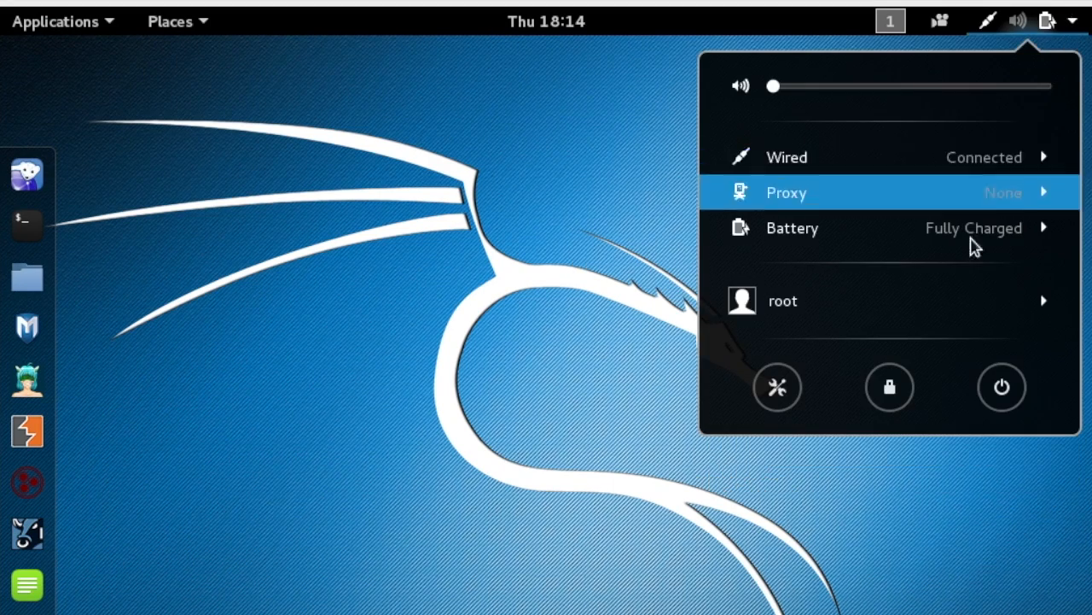
click(1002, 387)
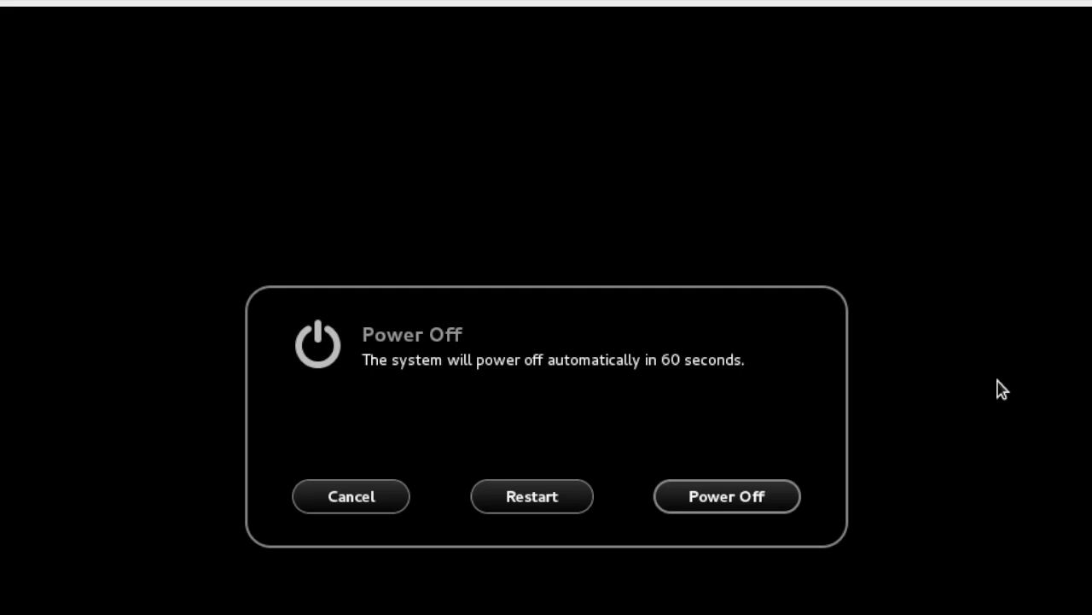